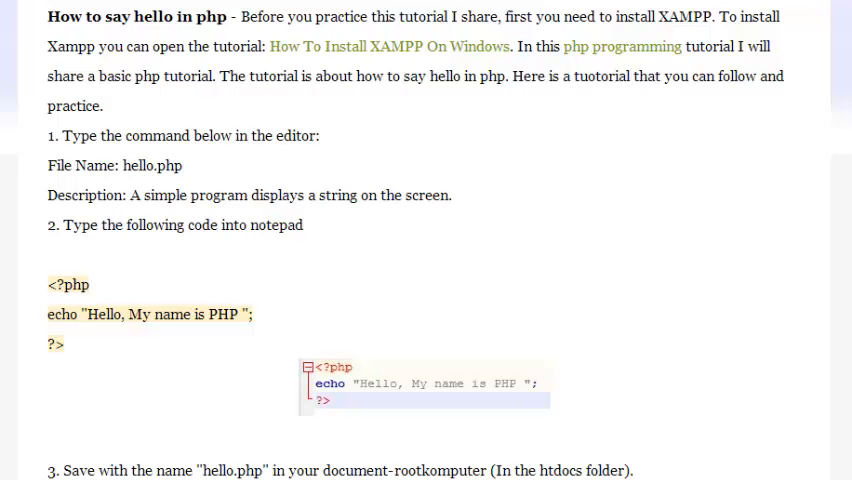
pyautogui.scroll(-3)
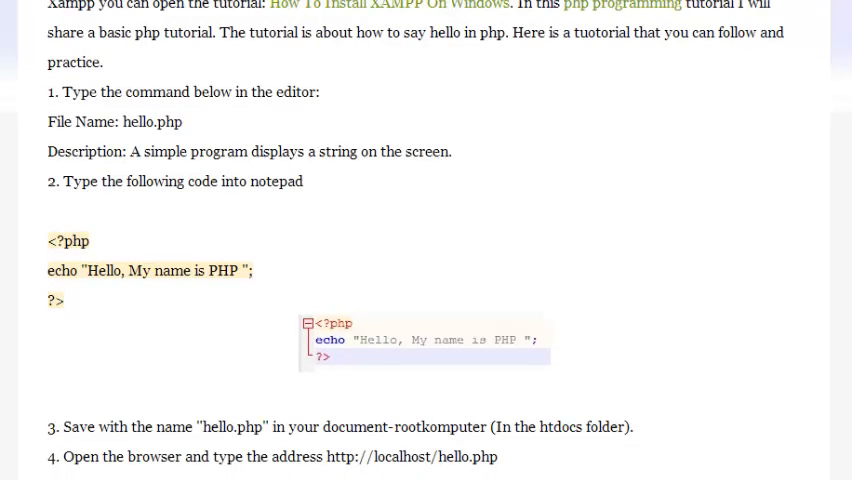
pyautogui.scroll(-3)
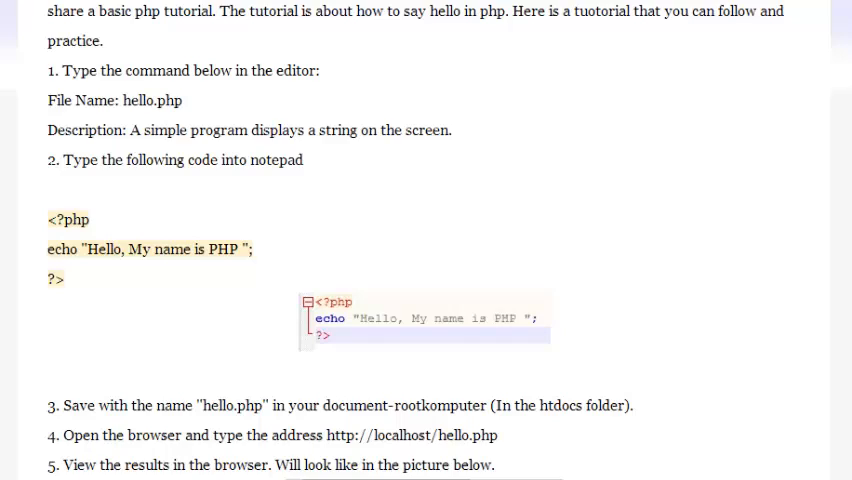
pyautogui.scroll(-3)
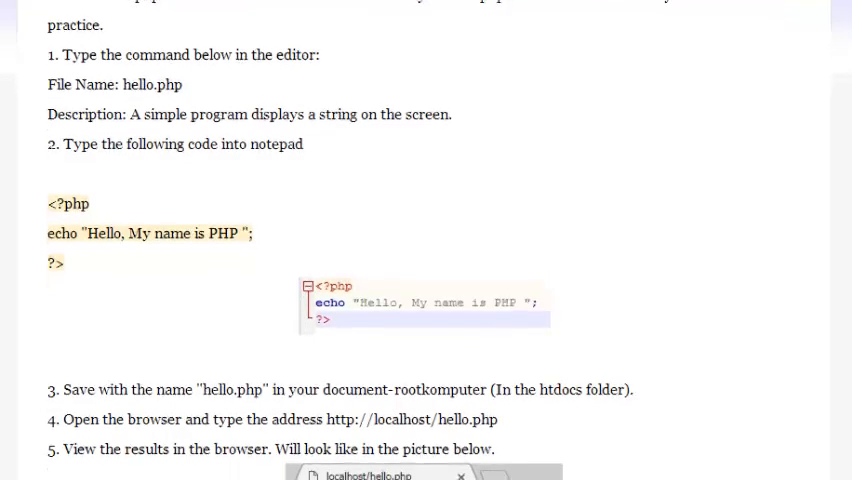
pyautogui.scroll(-3)
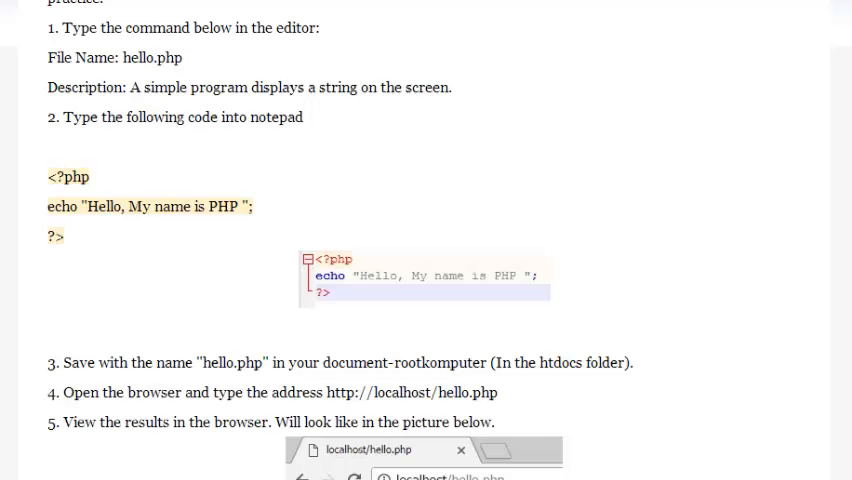
pyautogui.scroll(-3)
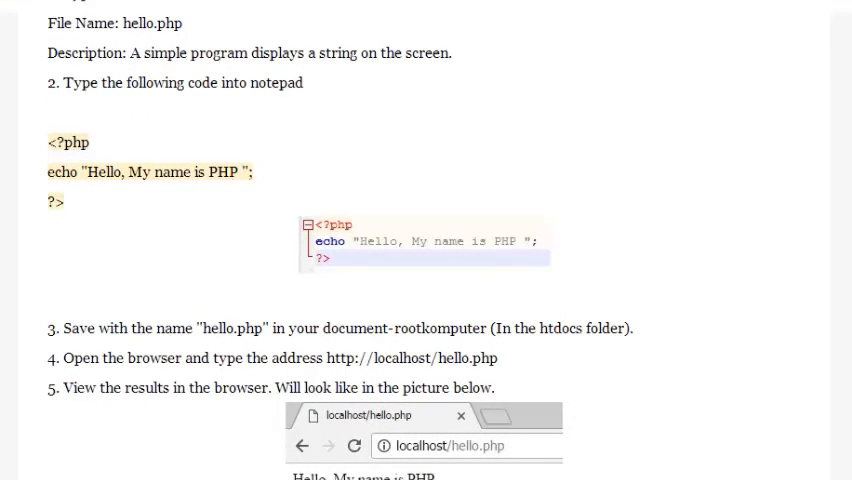
pyautogui.scroll(-3)
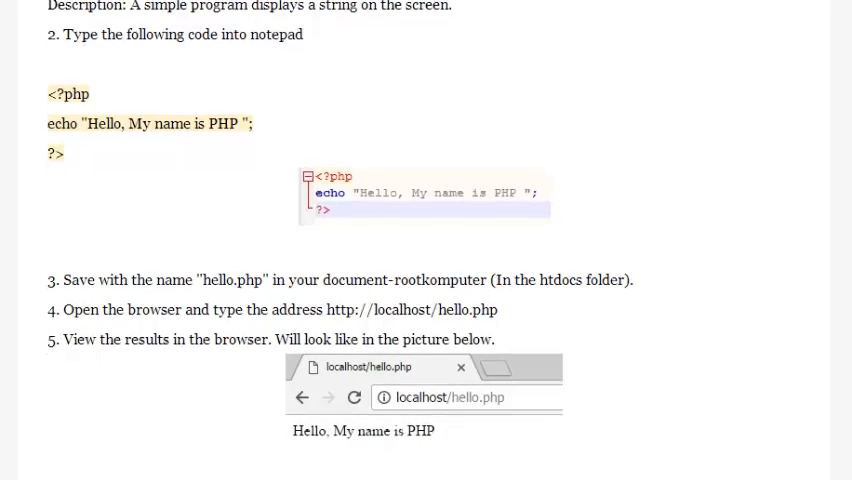
pyautogui.scroll(-3)
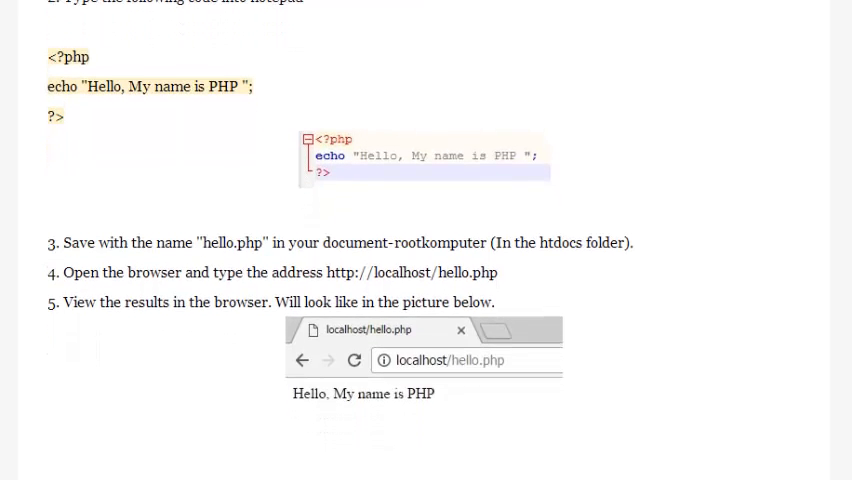
pyautogui.scroll(-3)
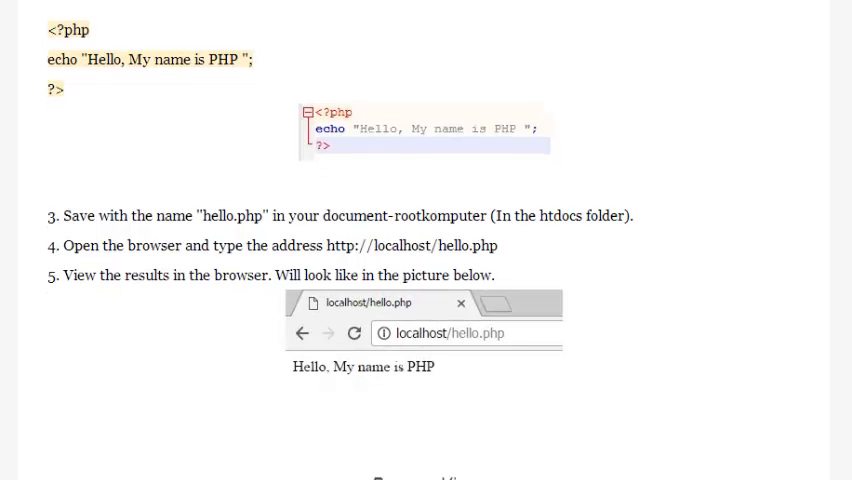
pyautogui.scroll(-3)
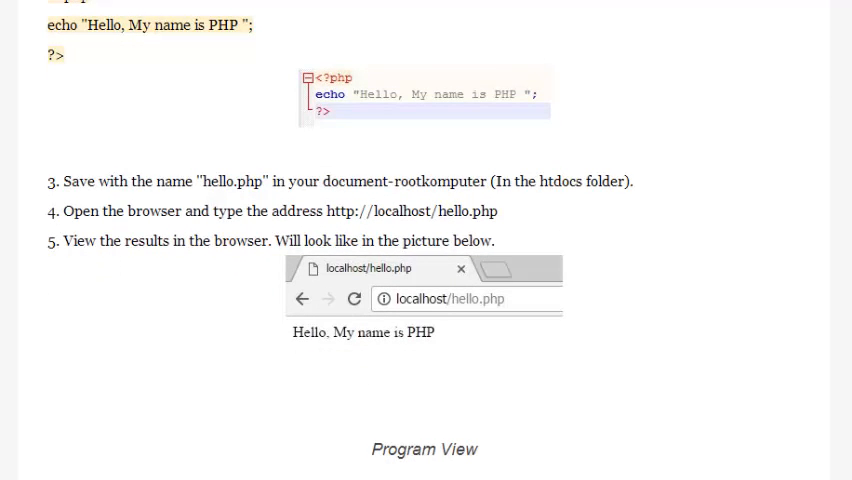
pyautogui.scroll(-3)
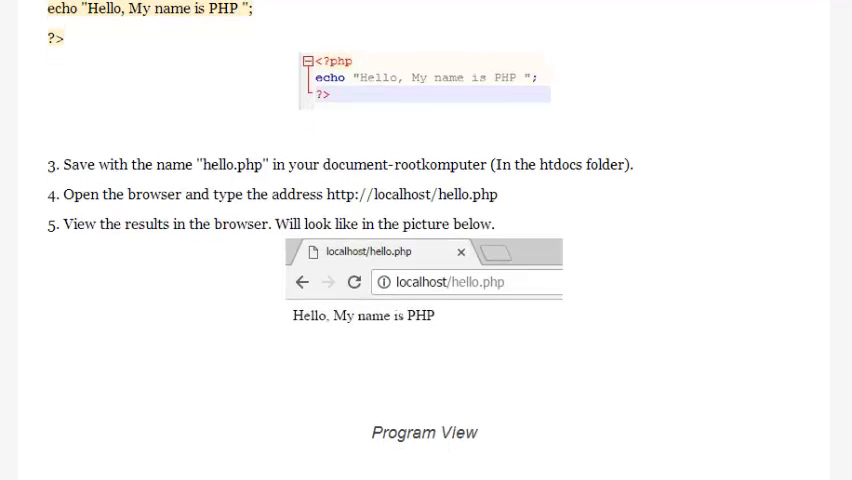
pyautogui.scroll(-3)
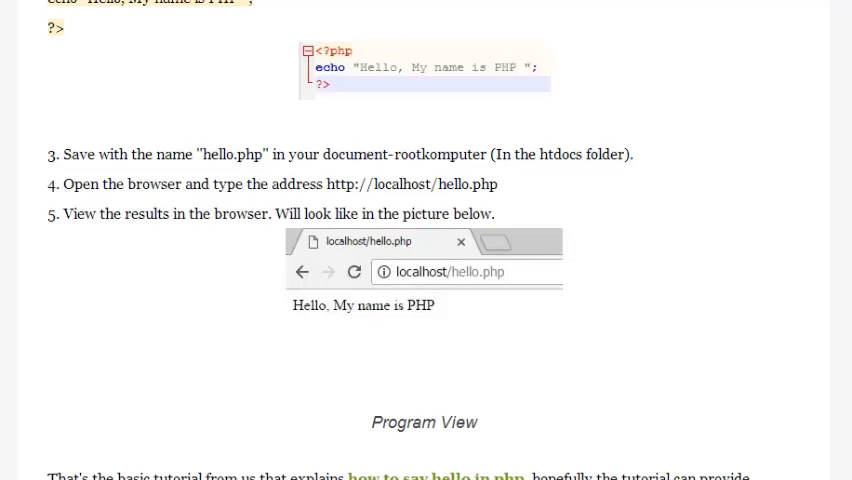
pyautogui.scroll(-3)
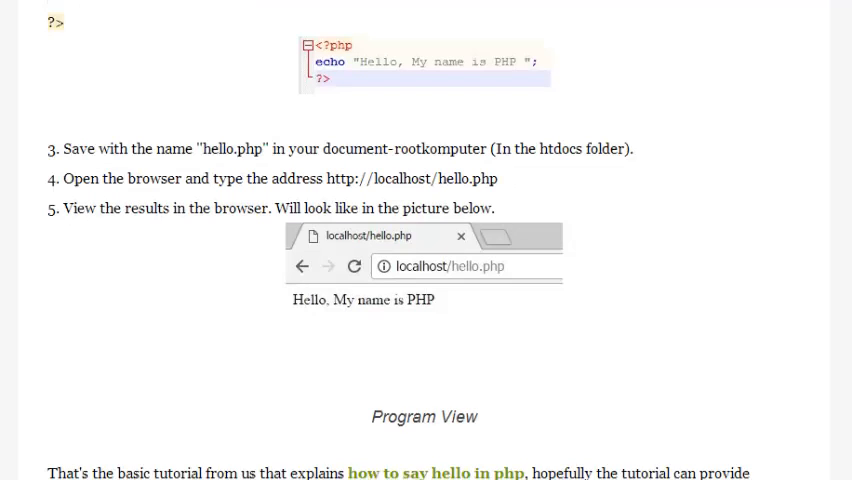